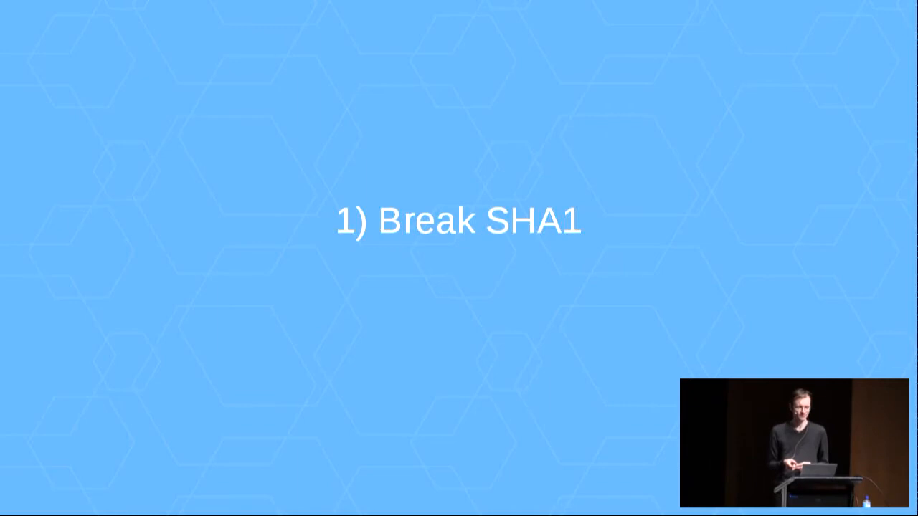
pyautogui.press('Right')
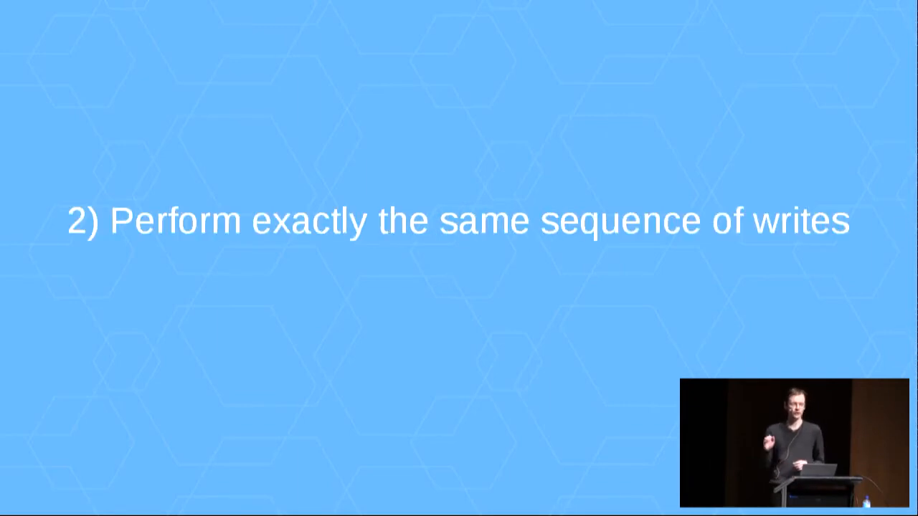